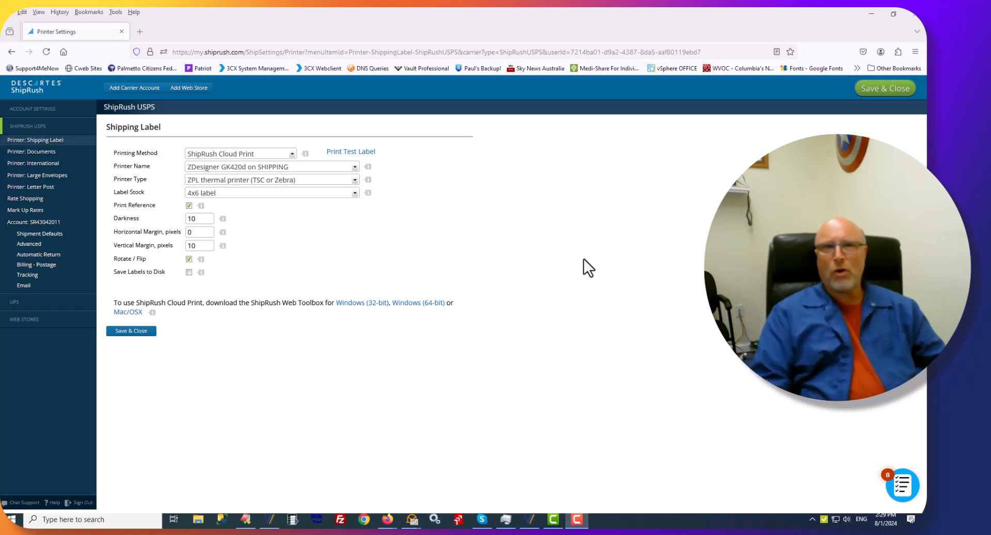
mouse_move(611, 269)
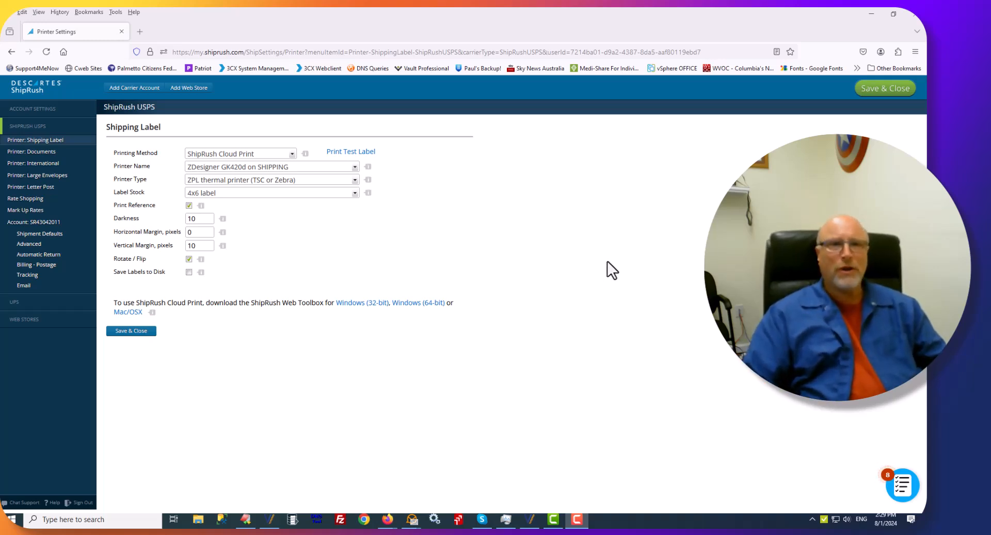
mouse_move(19, 143)
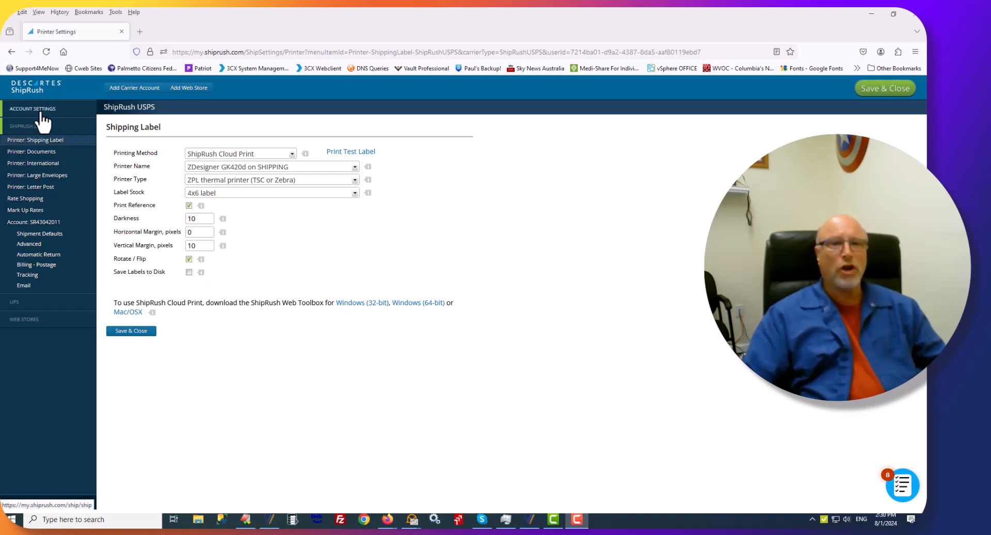
Step: Expand Account Settings in the sidebar to list its settings pages
left_click(32, 108)
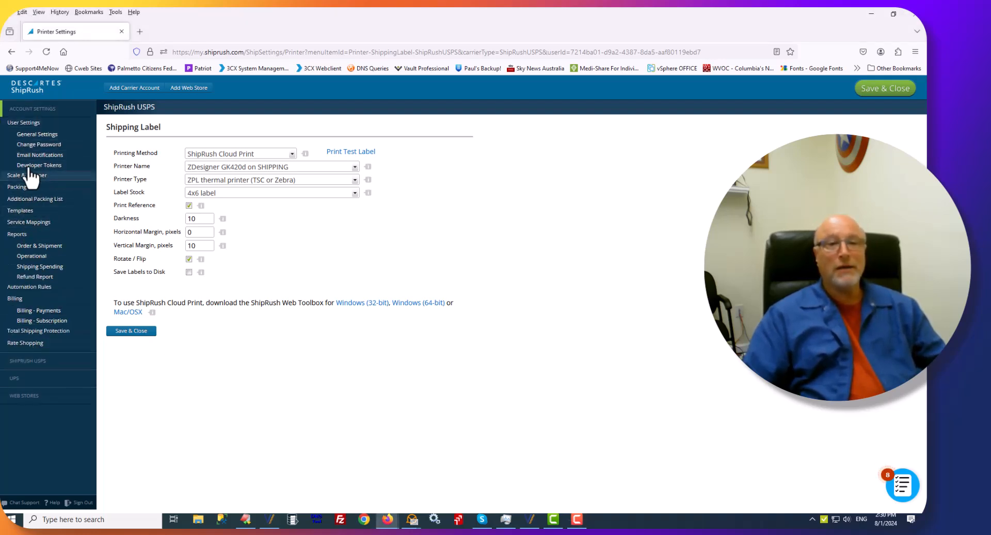
Step: Show the Packing List settings, with the Connectweb logo as the logo image
left_click(27, 175)
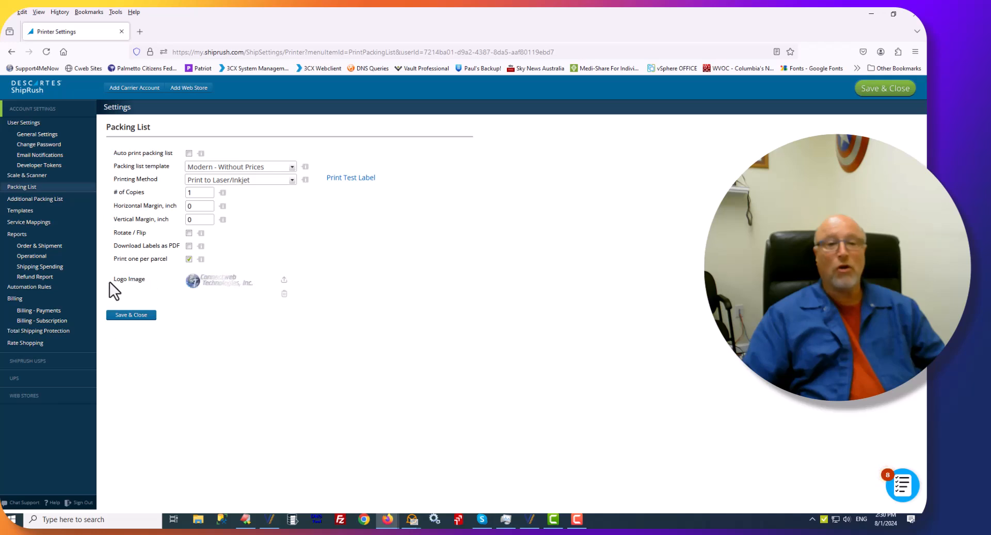
mouse_move(284, 281)
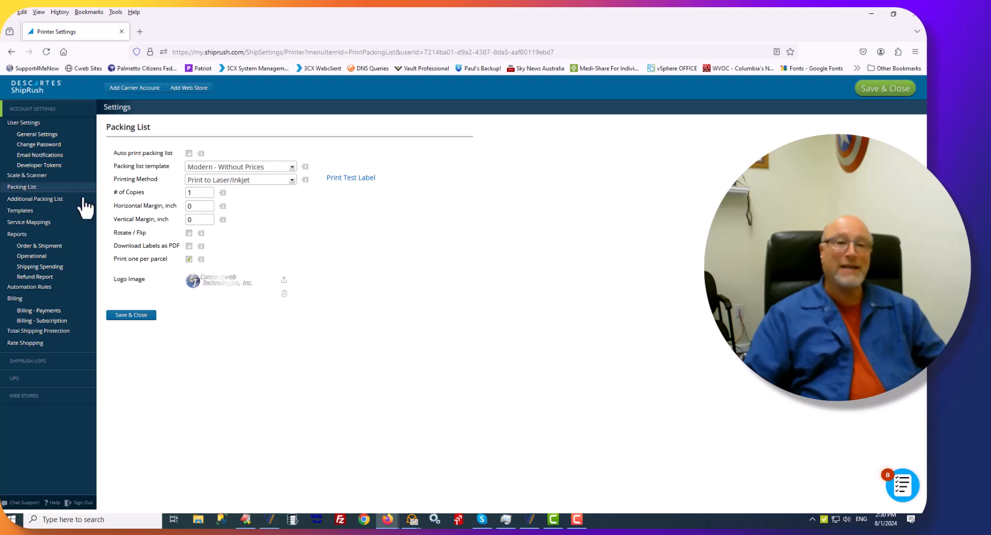
Step: From the Templates list, start editing the Copy Of Modern (Email) template
left_click(19, 209)
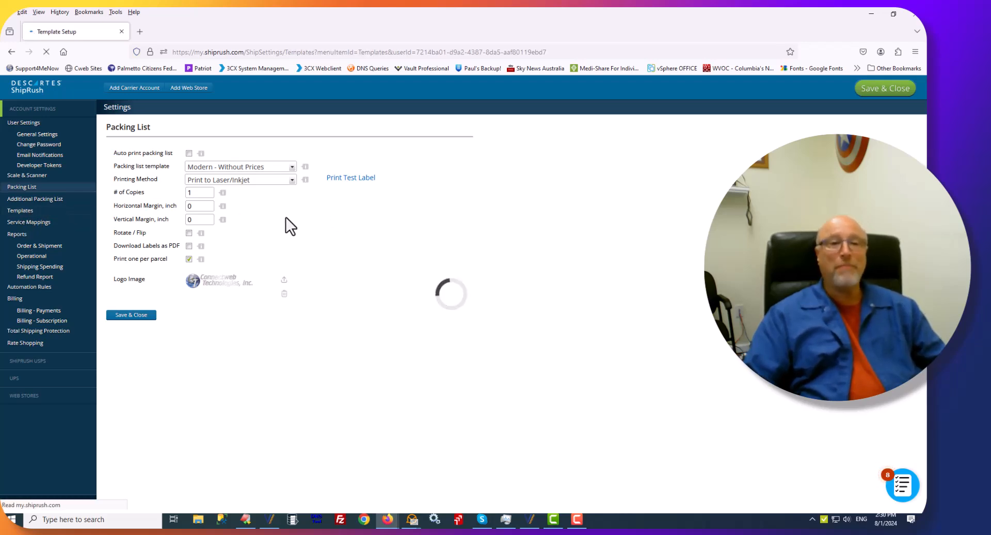
left_click(20, 209)
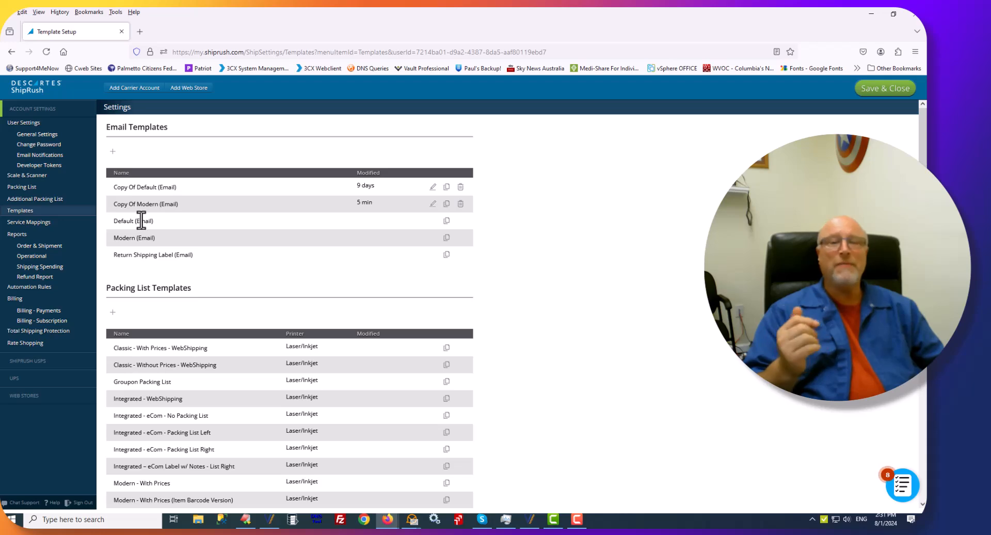
mouse_move(246, 258)
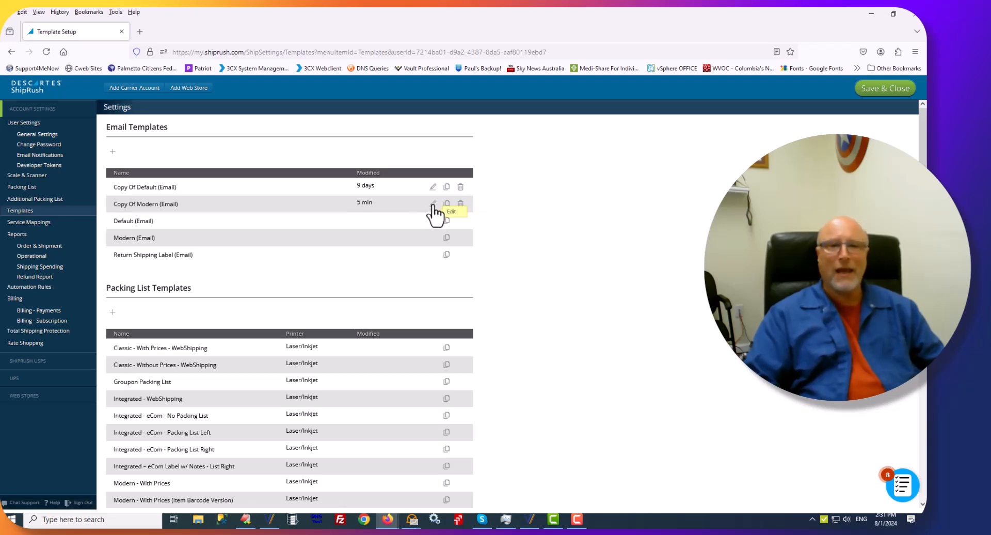
left_click(433, 203)
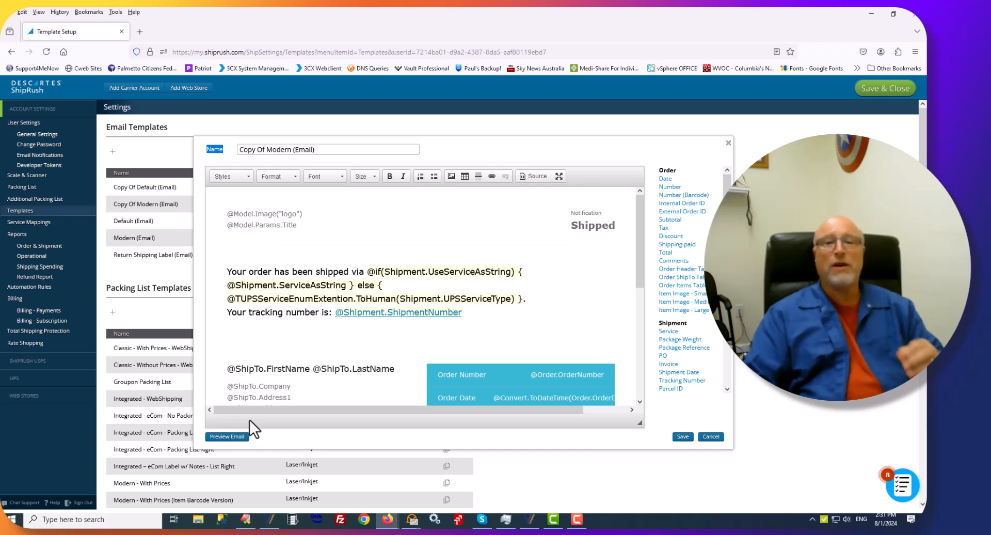
Step: Switch to the My.ShipRush Logo & Email Templates knowledge base article window
left_click(227, 436)
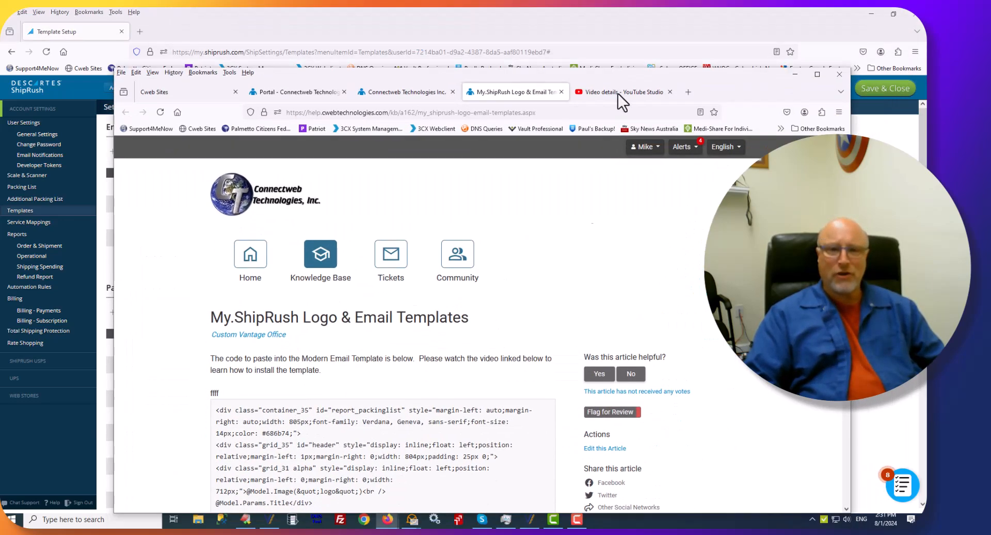
Step: Select and copy the Modern email template HTML code from the article
scroll("down", 3)
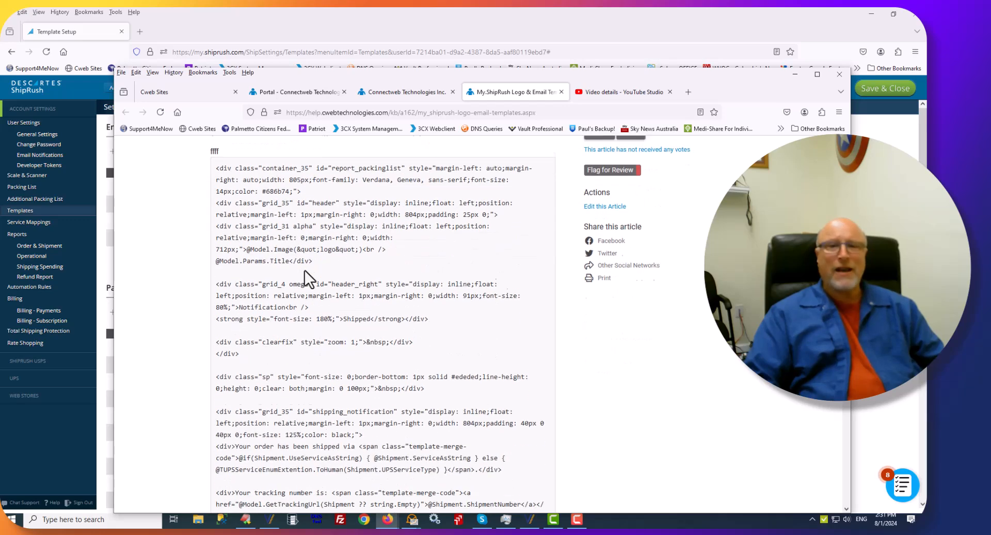
left_click_drag(215, 167, 328, 280)
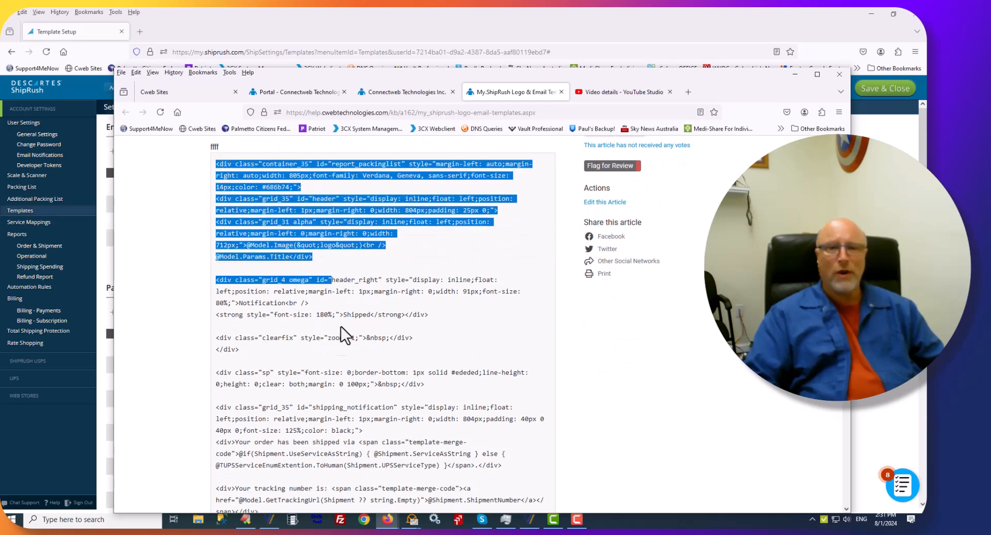
scroll("down", 3)
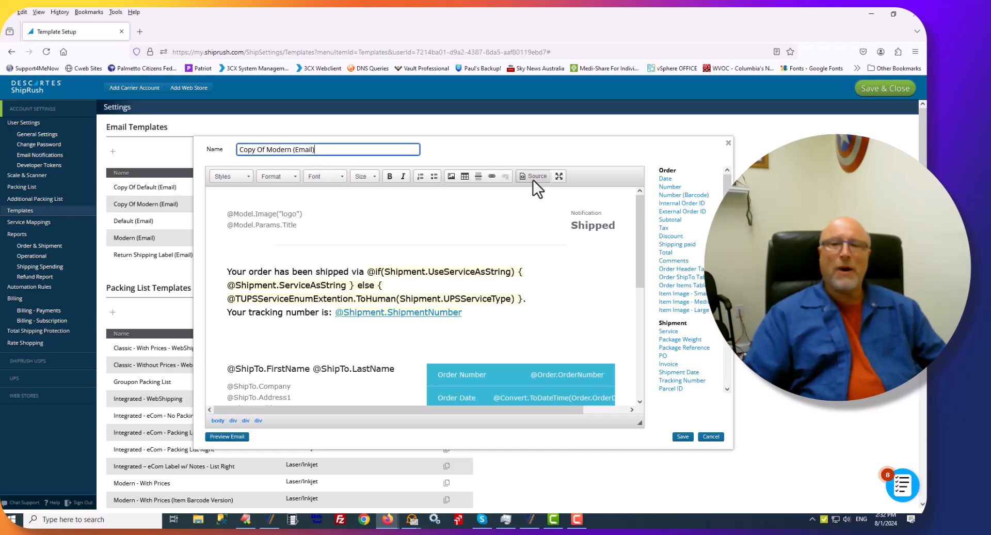
Step: Replace the template's HTML source with the copied code, save it, and reopen the template
left_click(532, 176)
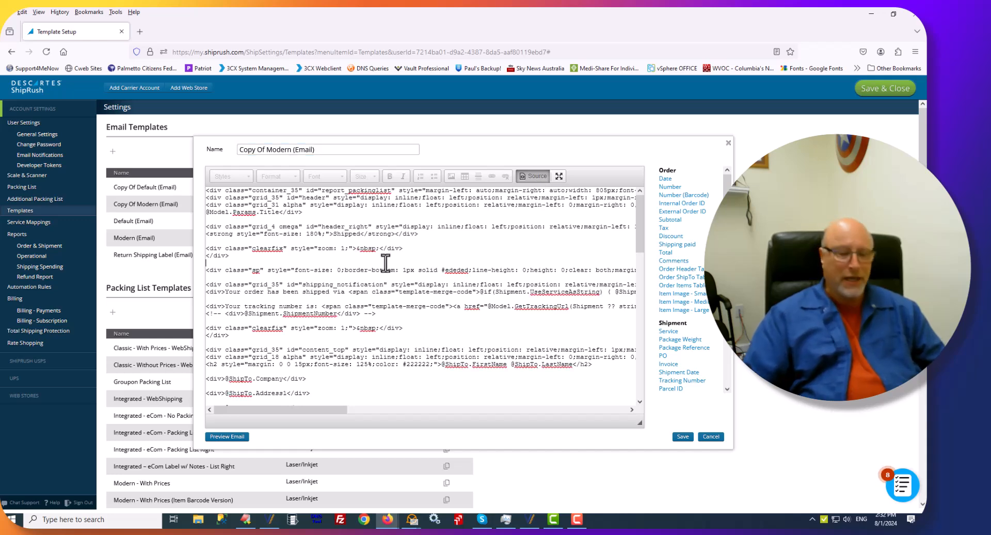
key("ctrl+a")
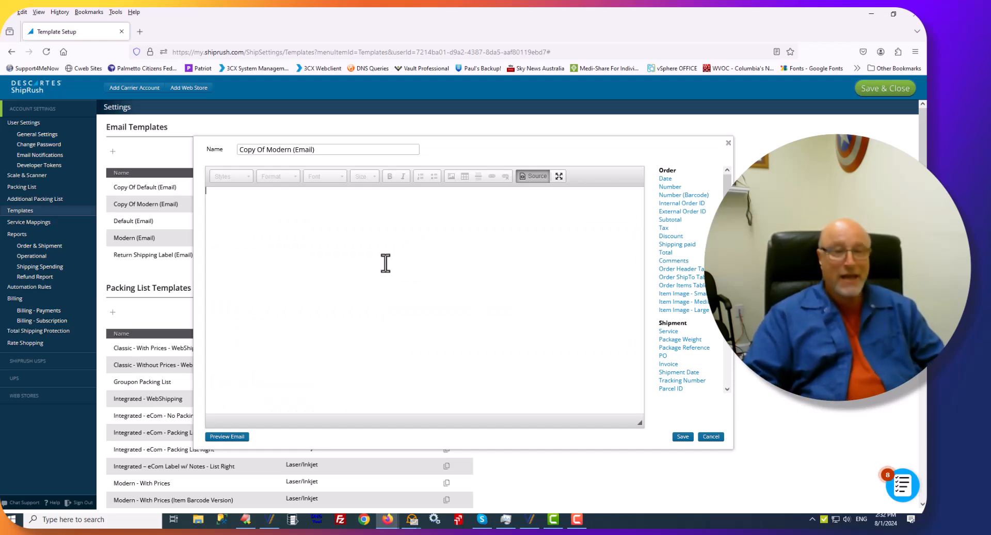
left_click(533, 176)
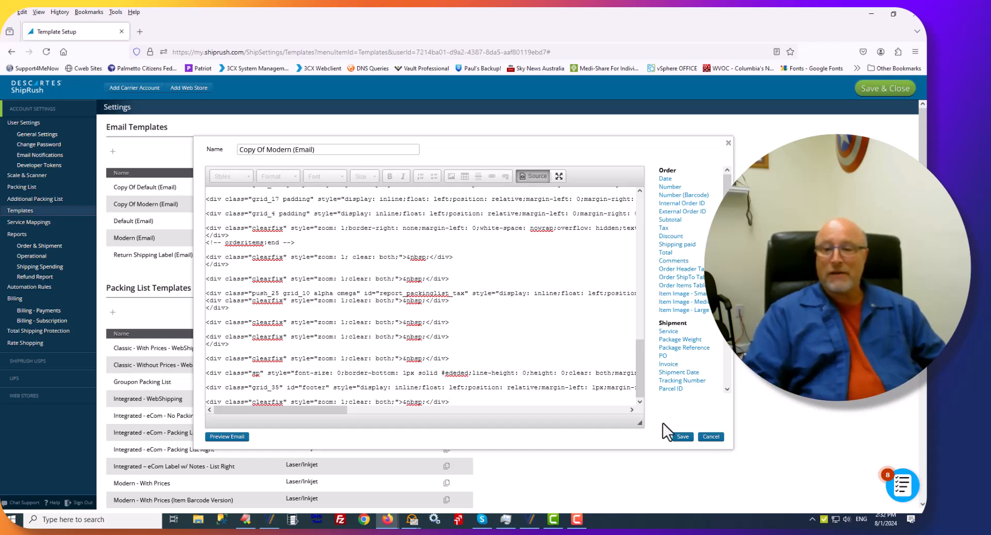
left_click(682, 436)
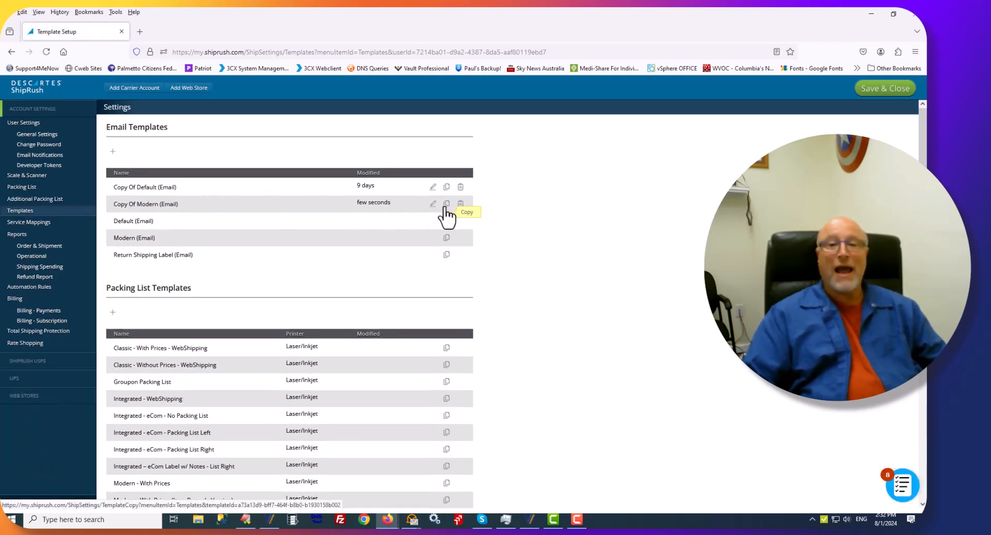
left_click(432, 203)
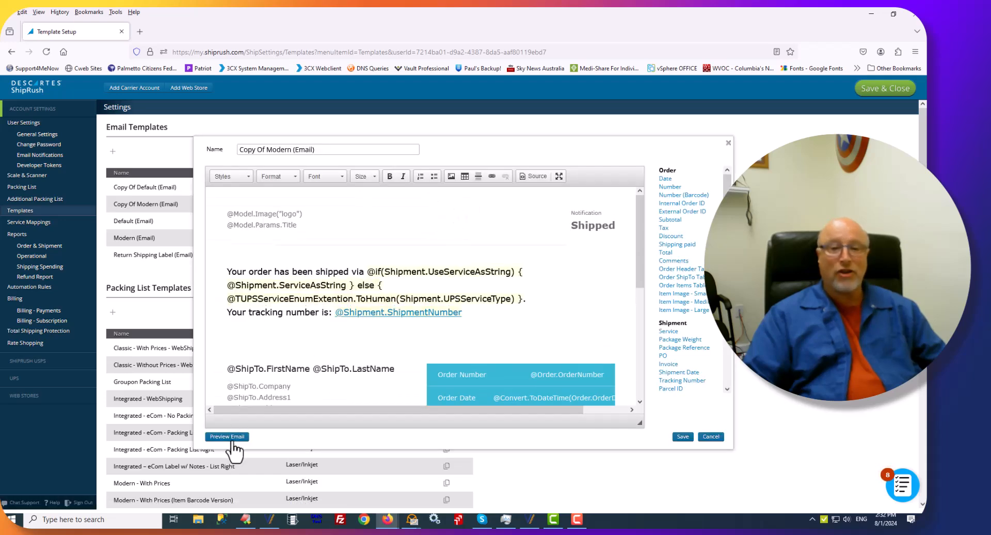
Step: Preview the template's email and close the editor back to the Email Templates list
left_click(227, 436)
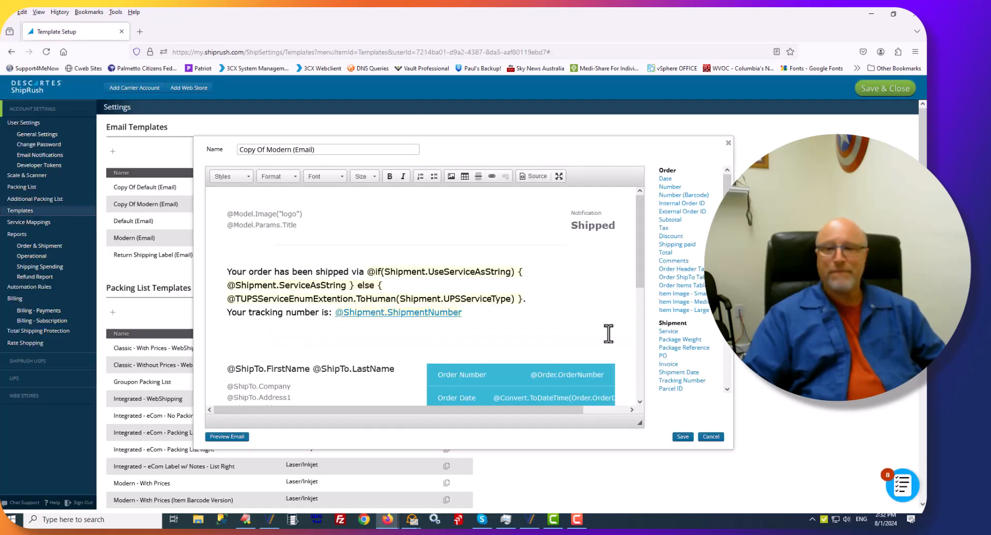
left_click(711, 435)
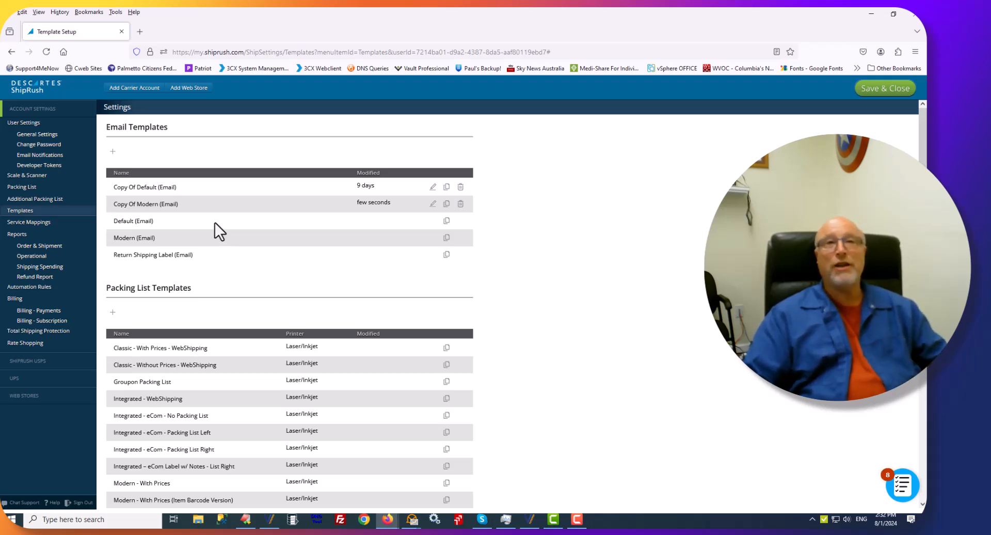
mouse_move(215, 238)
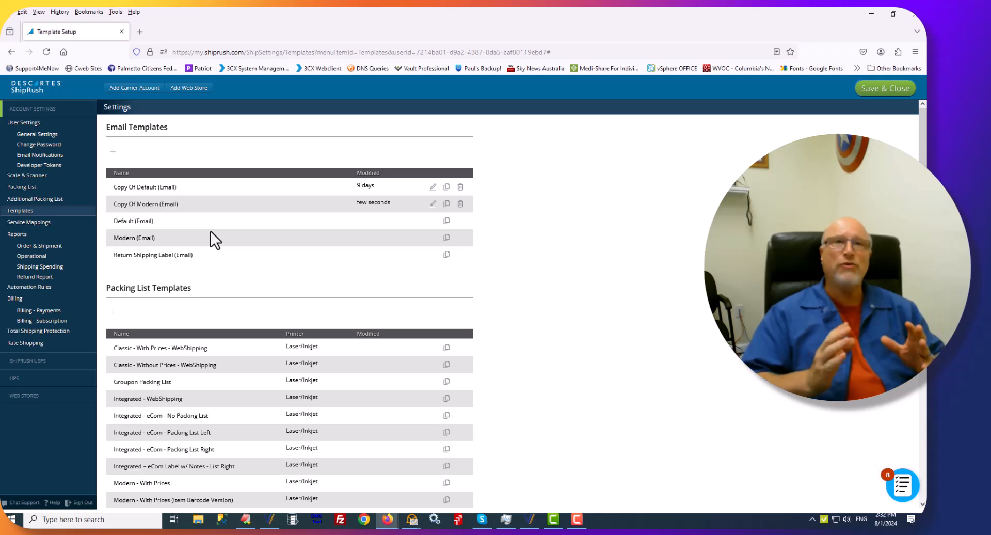
mouse_move(266, 232)
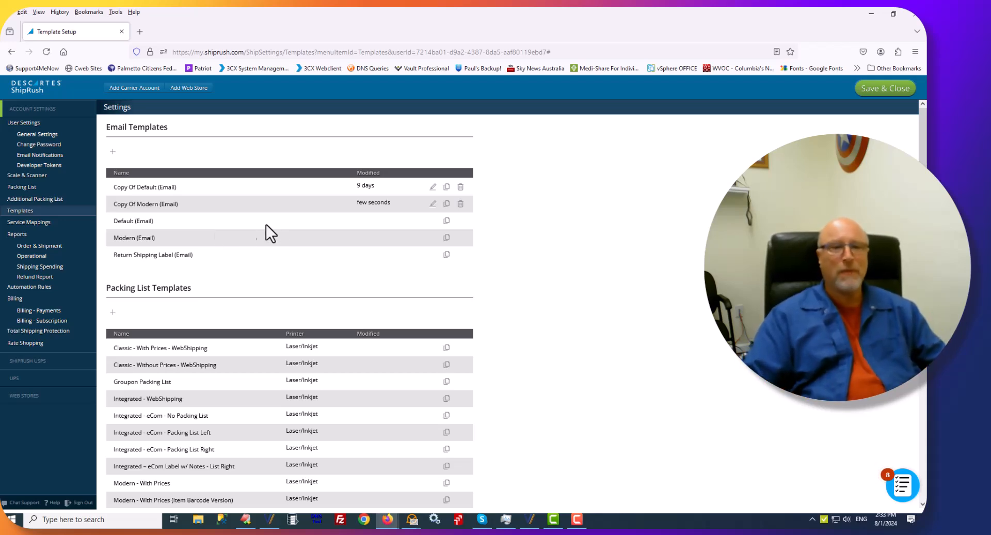
mouse_move(73, 329)
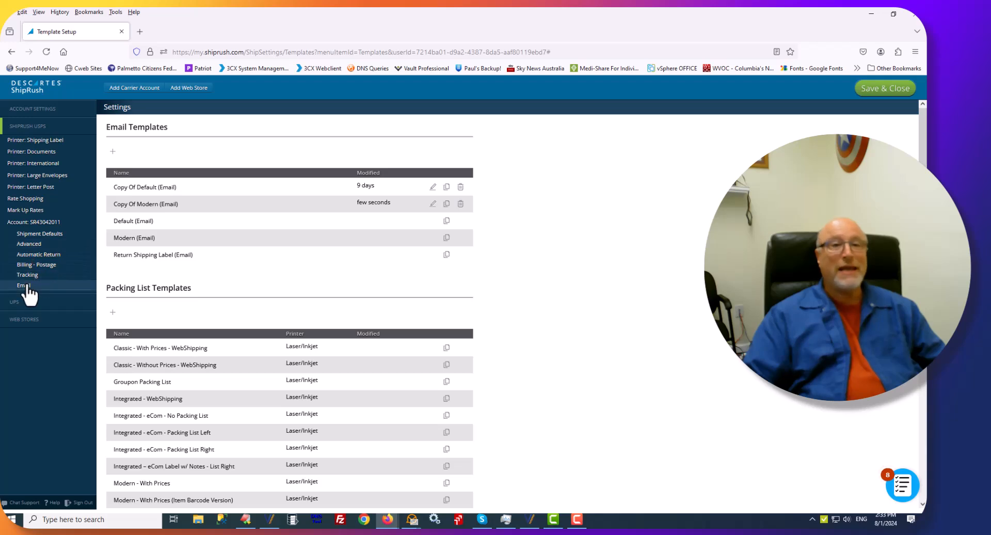
Step: Set USPS notification emails to Copy Of Modern (Email) with %OrderNum% in the subject
left_click(24, 285)
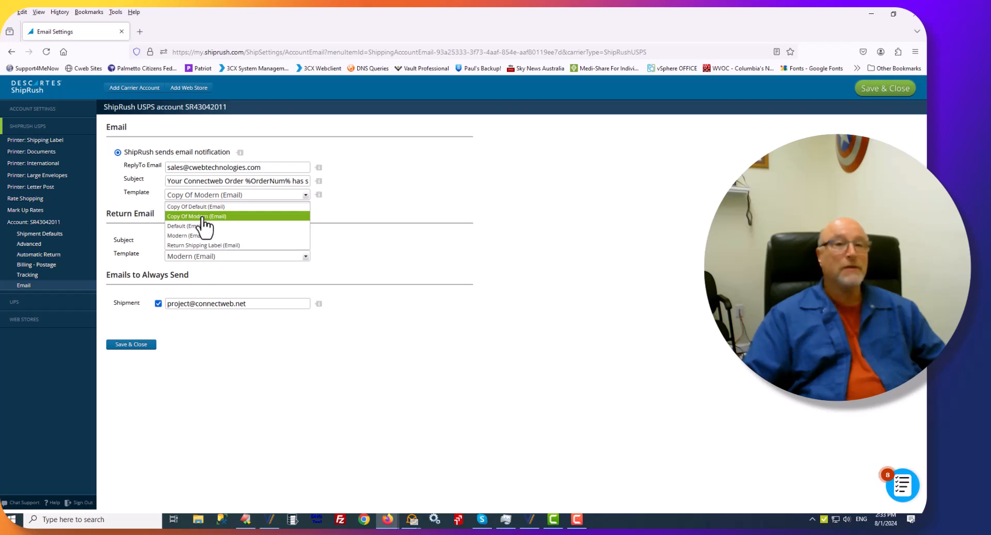
left_click(205, 216)
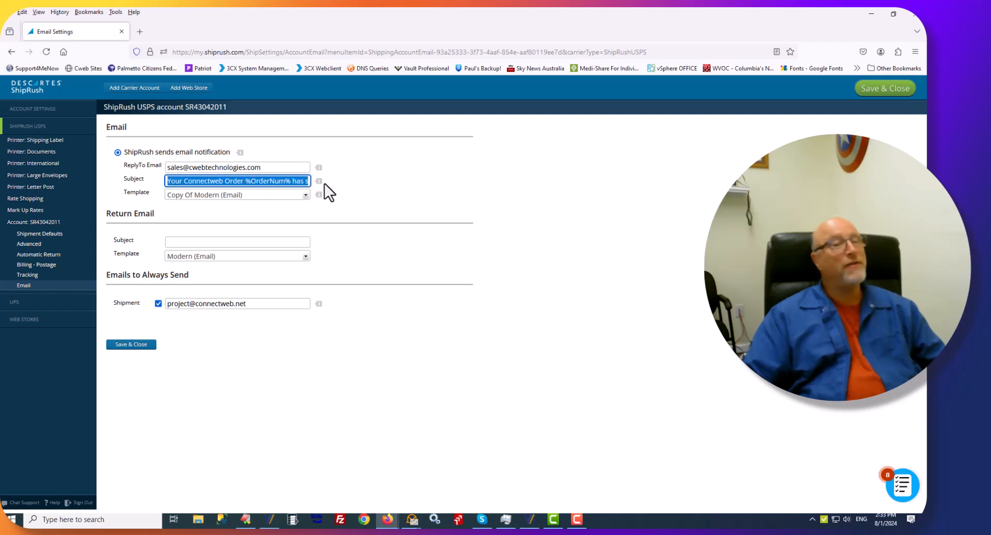
left_click(253, 181)
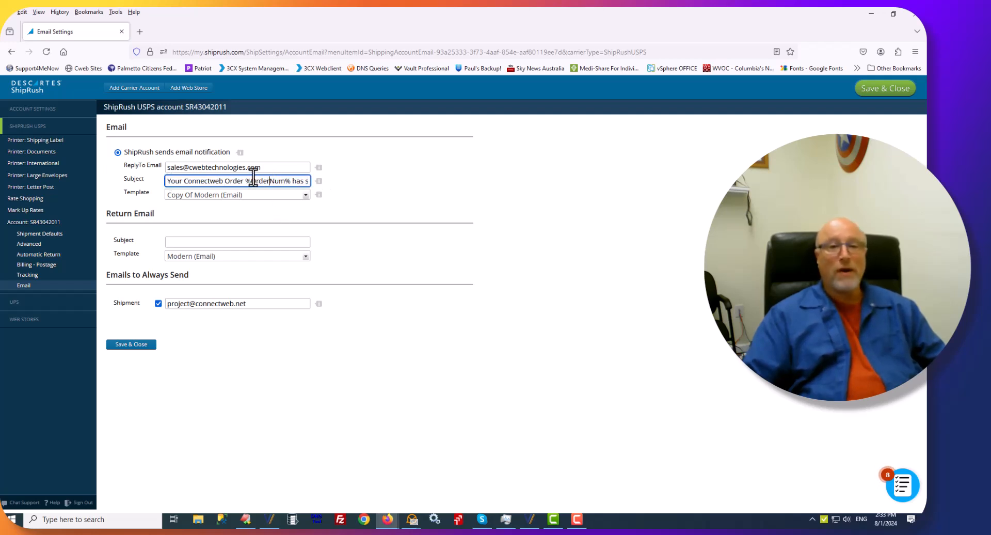
double_click(259, 180)
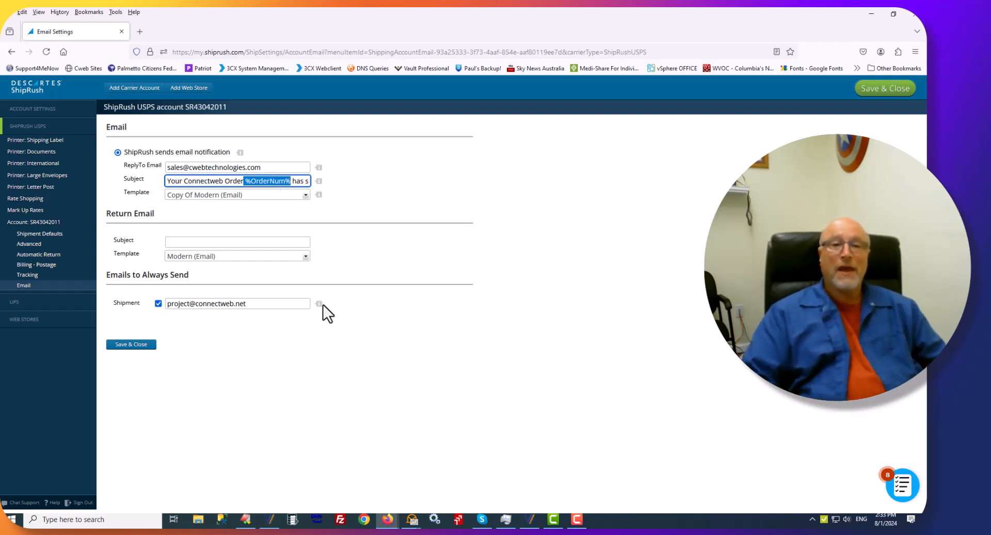
mouse_move(171, 187)
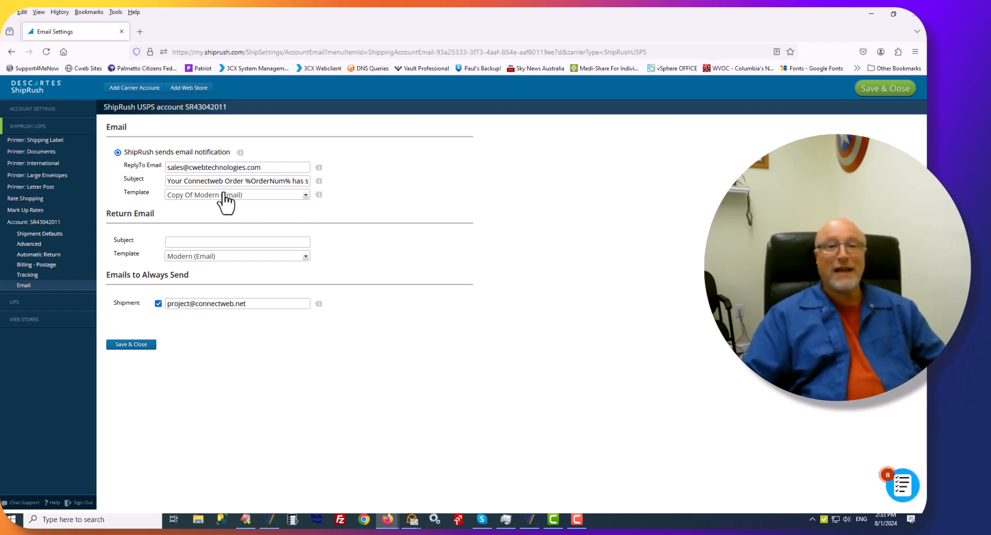
mouse_move(174, 381)
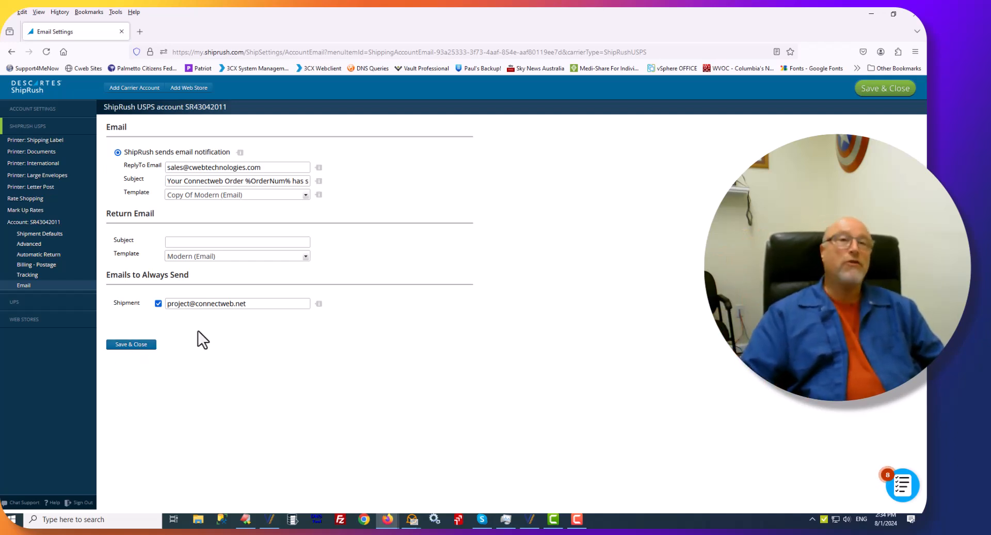
mouse_move(137, 304)
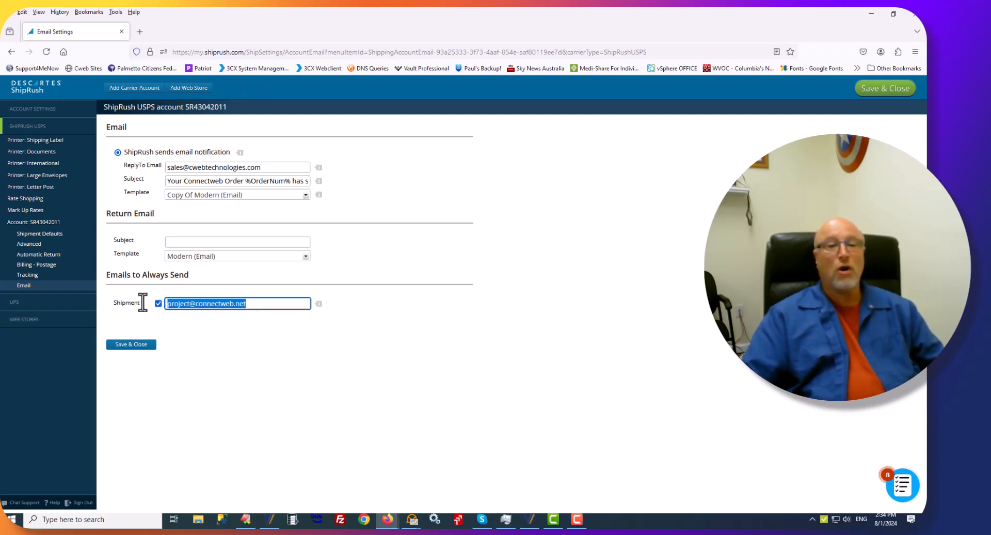
mouse_move(556, 373)
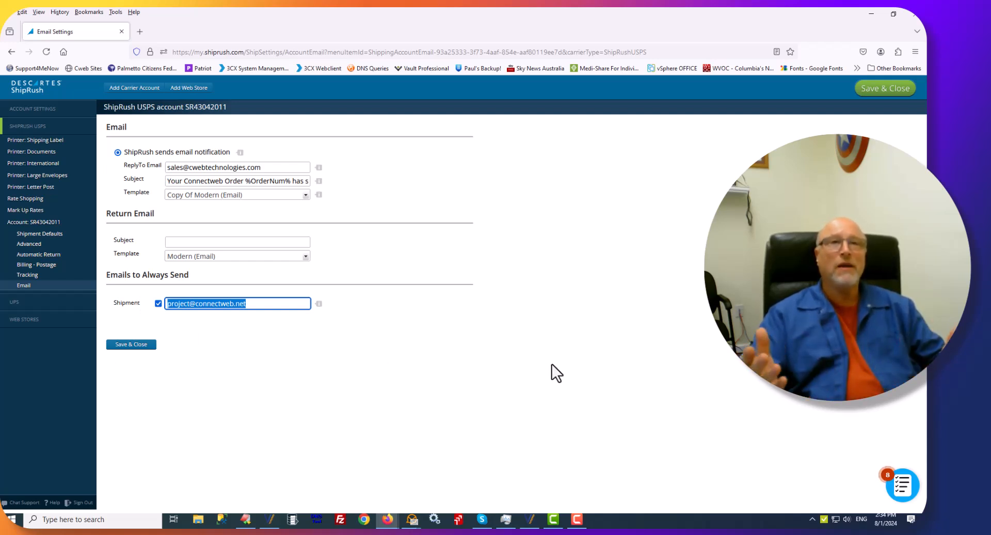
mouse_move(499, 334)
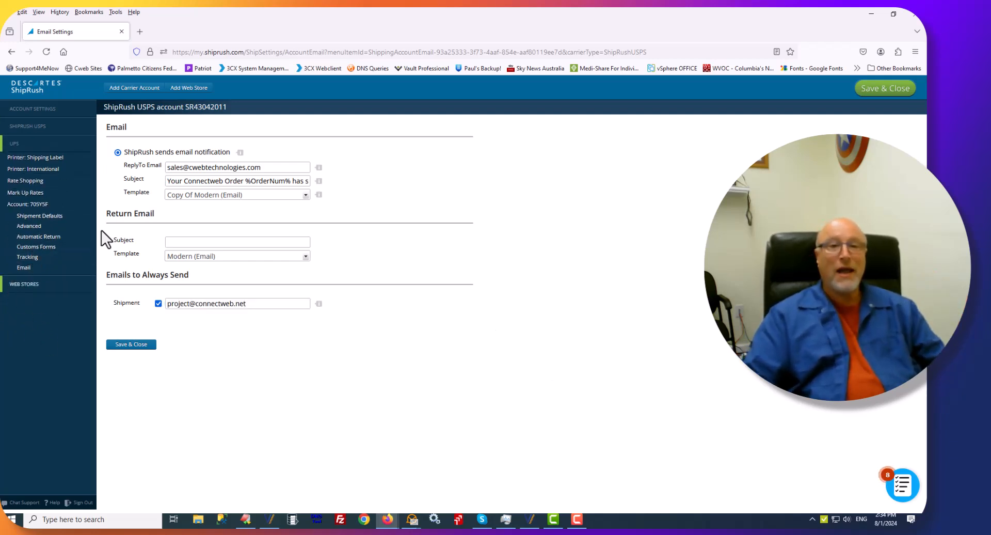
mouse_move(224, 197)
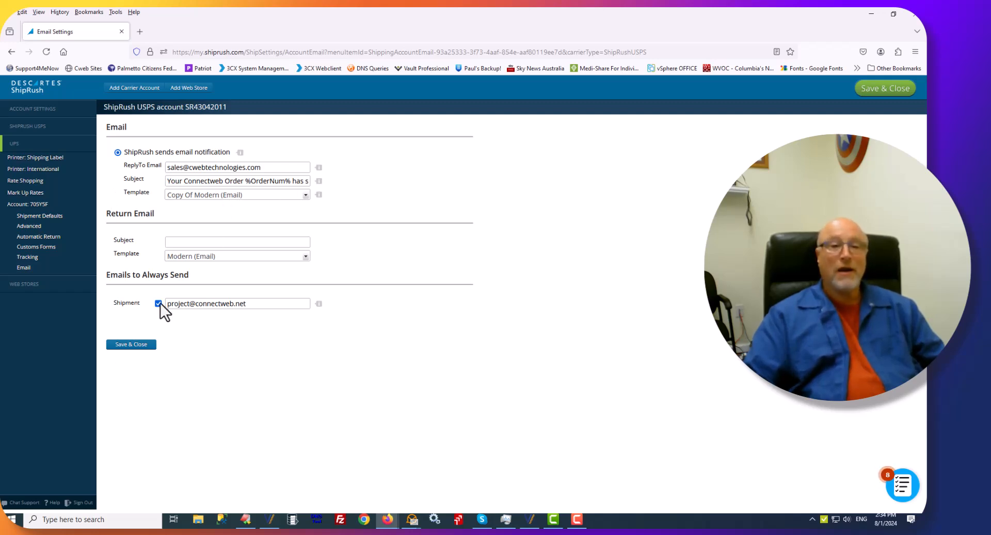
Step: Review the always-send shipment address and expand the UPS account's settings
left_click(131, 344)
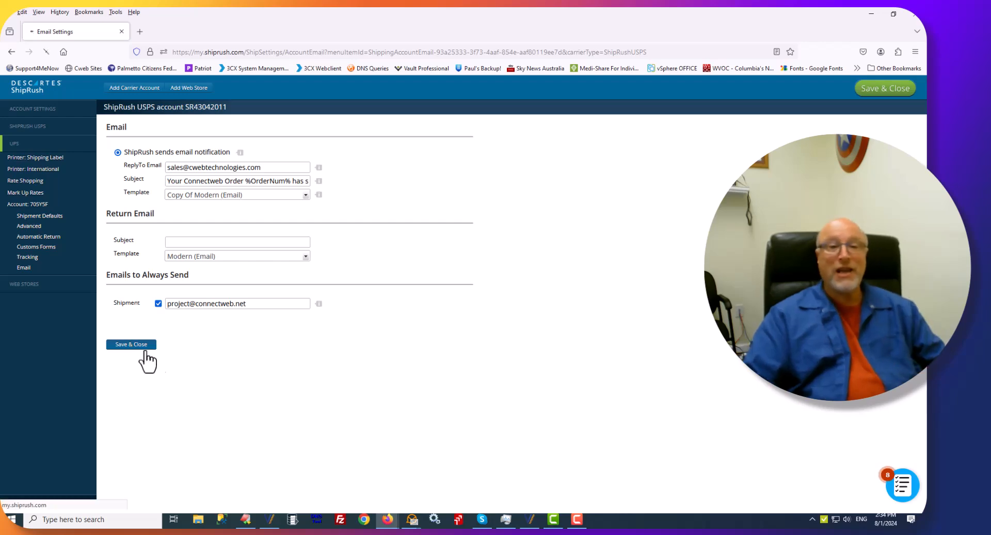
Step: Save and close the USPS email settings, returning to the Shipped shipments list
left_click(131, 344)
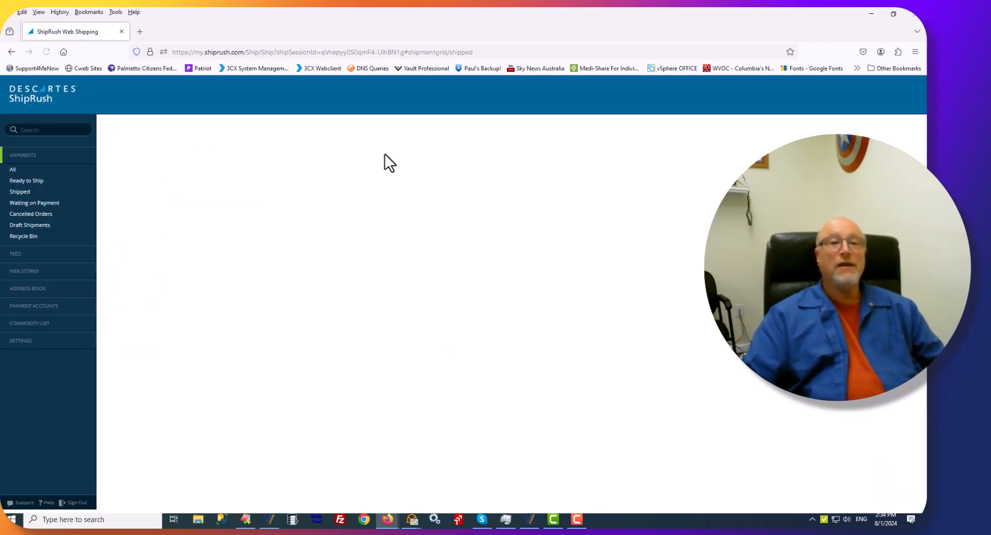
left_click(18, 191)
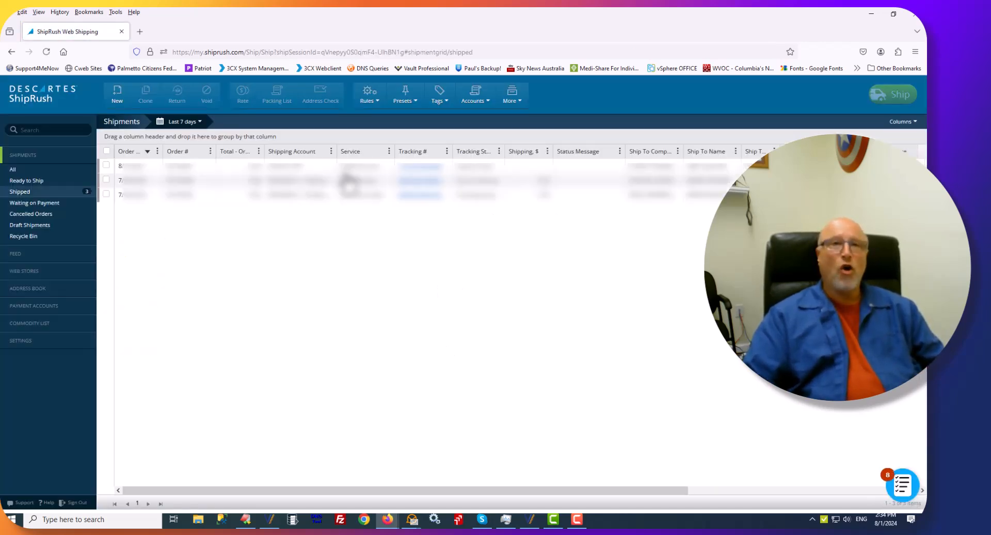
mouse_move(358, 158)
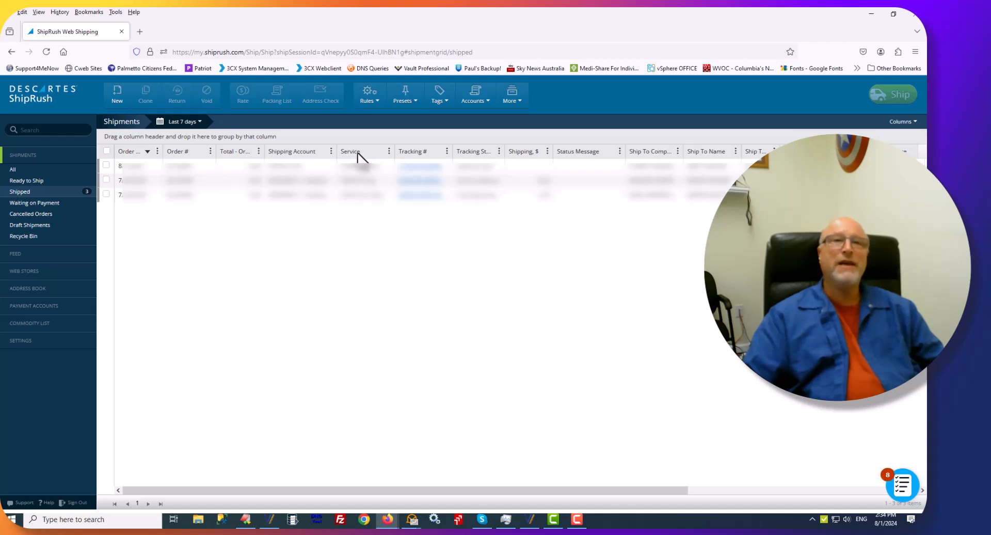
mouse_move(375, 29)
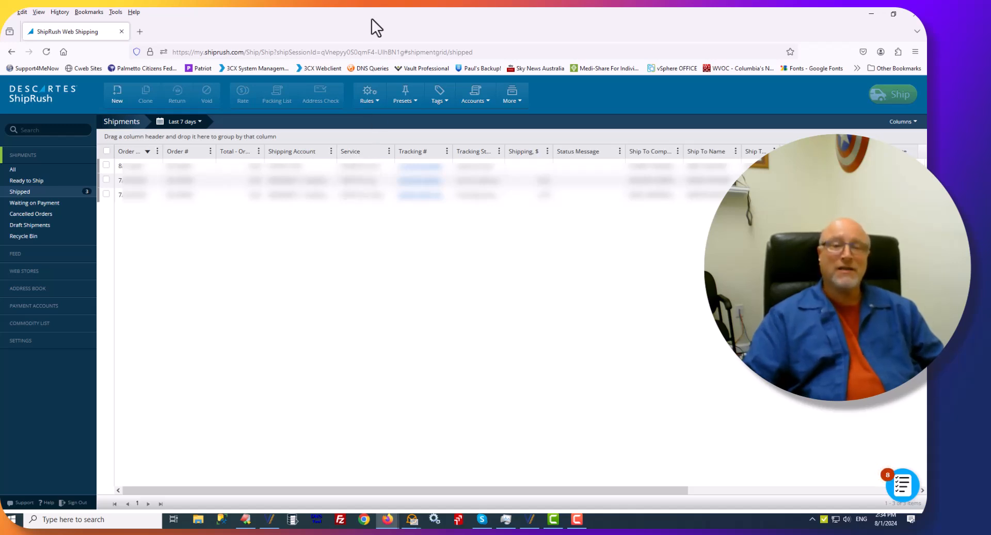